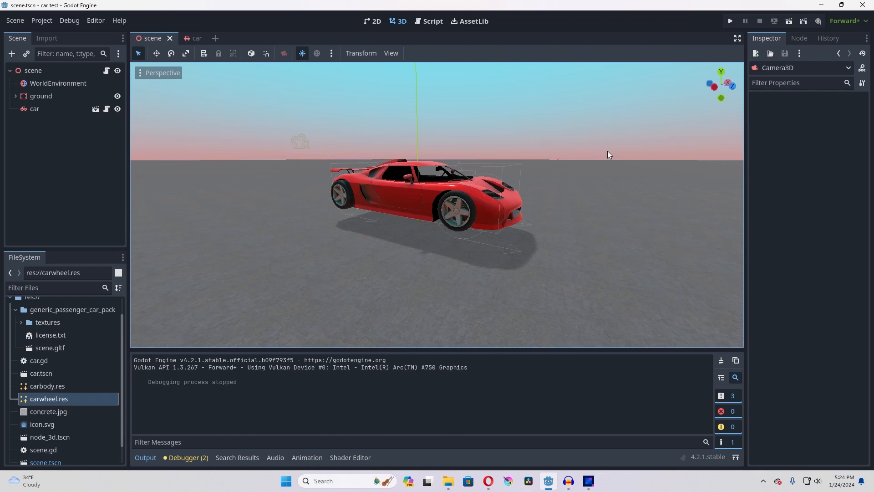
# Step: Open the car scene and select its root node
pyautogui.click(730, 20)
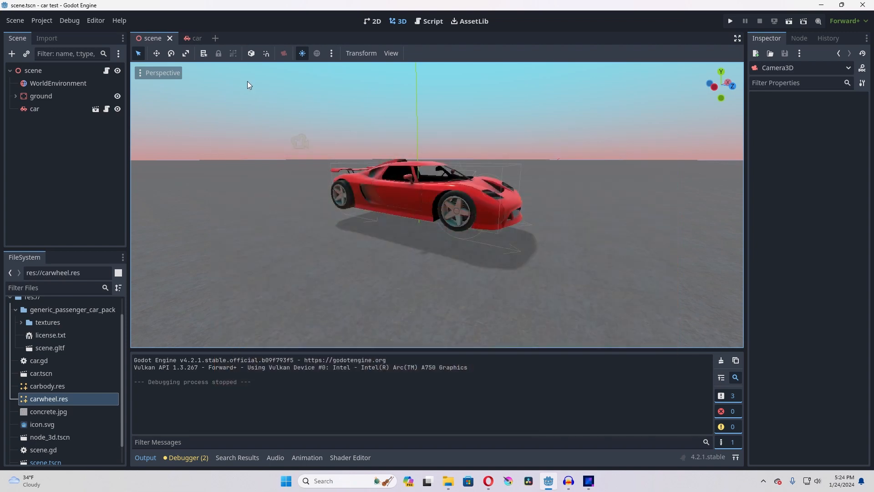
pyautogui.click(194, 37)
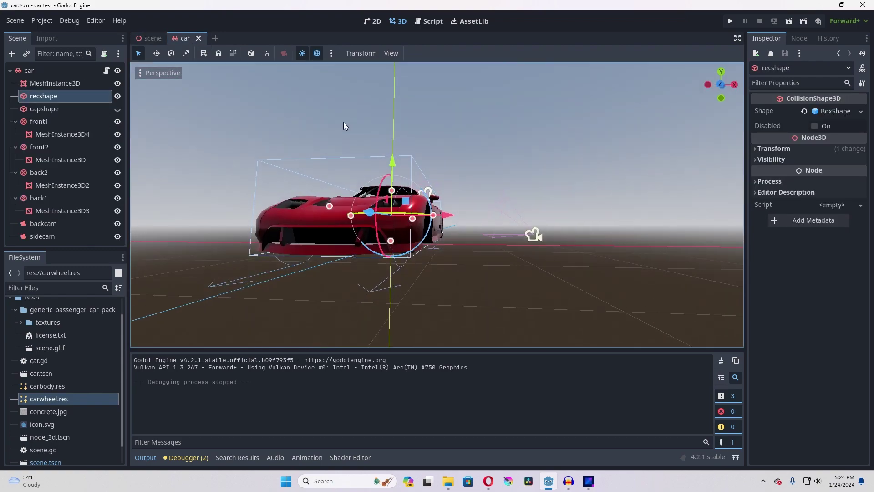
pyautogui.click(29, 70)
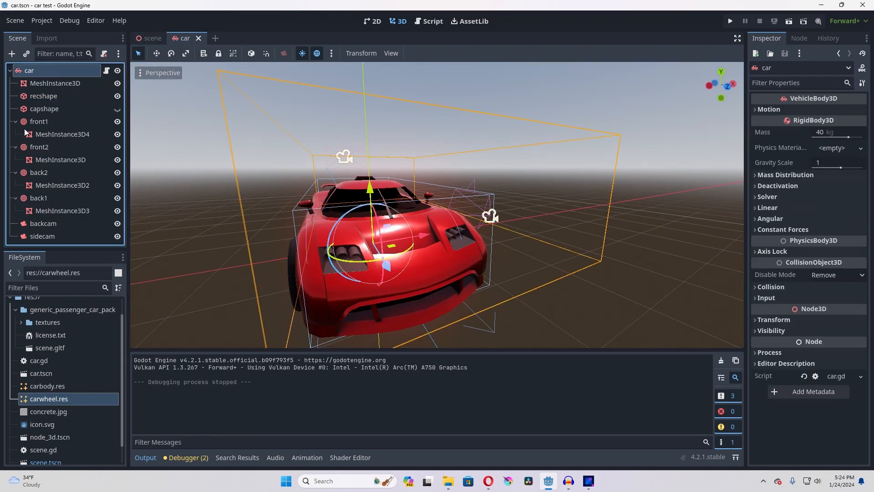
# Step: Collapse the front1, front2, back1 and back2 wheel children, then inspect recshape and the car root
pyautogui.click(15, 121)
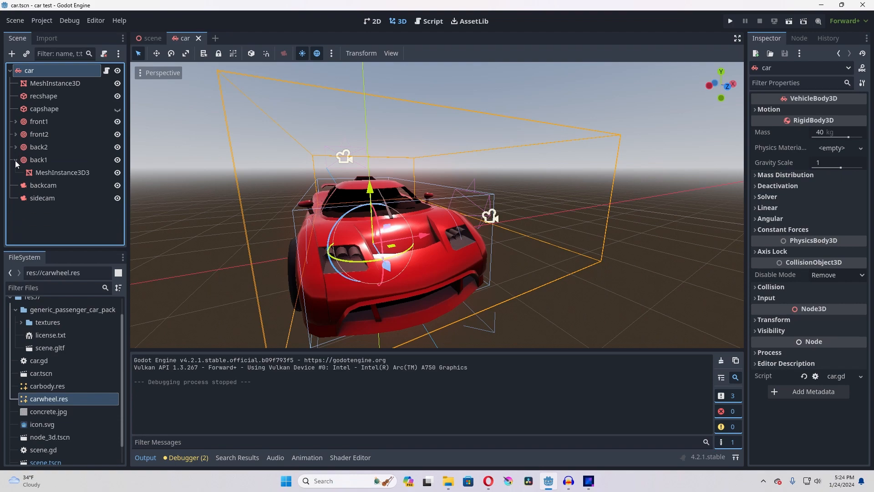
pyautogui.click(55, 83)
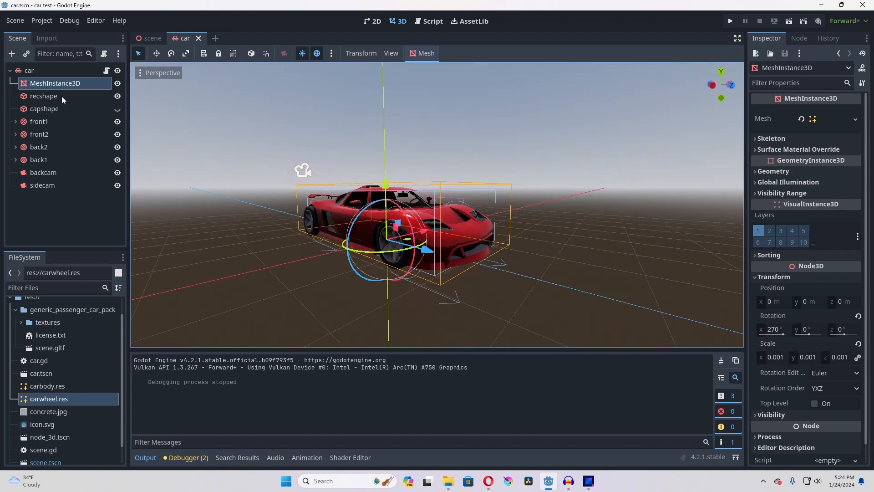
pyautogui.click(44, 96)
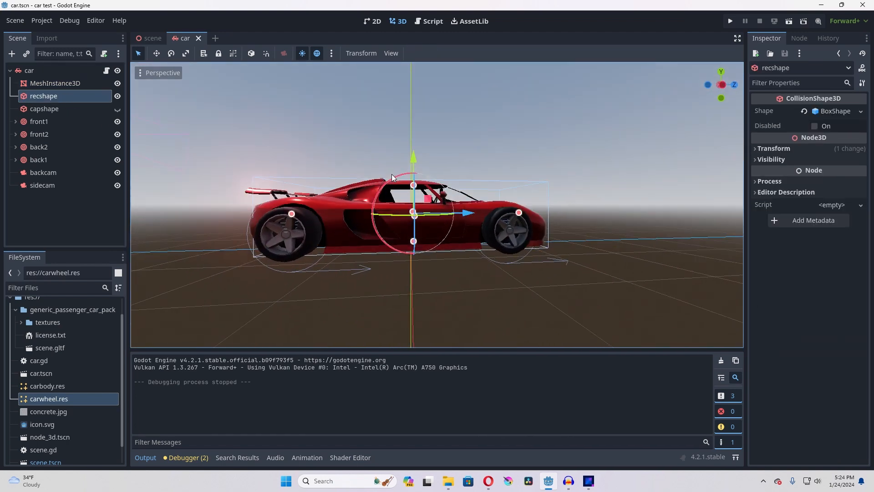
pyautogui.click(28, 70)
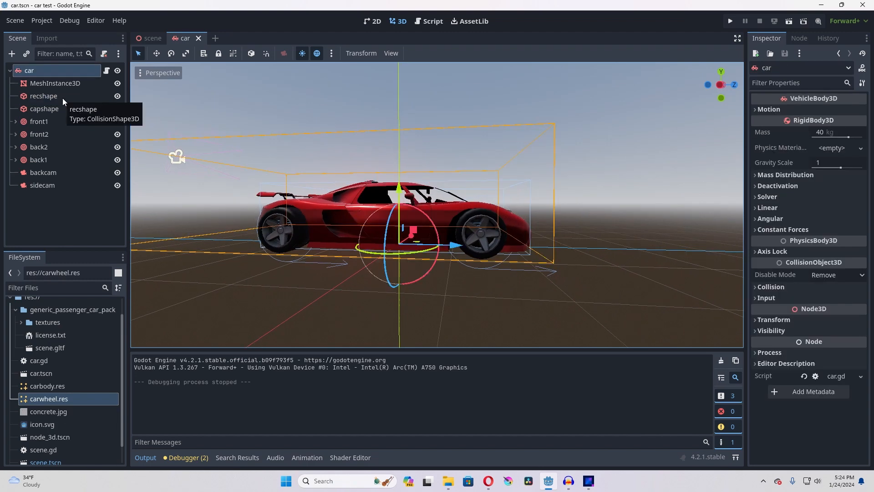
pyautogui.click(44, 96)
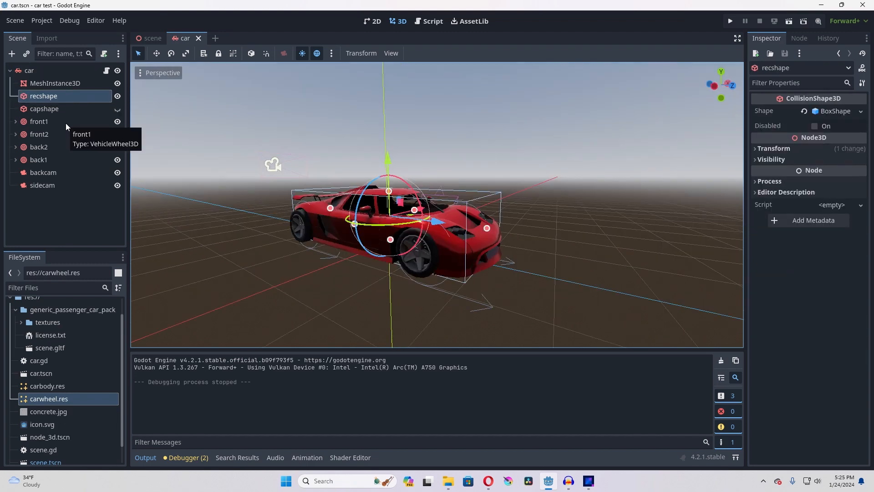
# Step: Delete the trial VehicleWheel3D and reselect front1 to show its wheel mesh
pyautogui.click(39, 121)
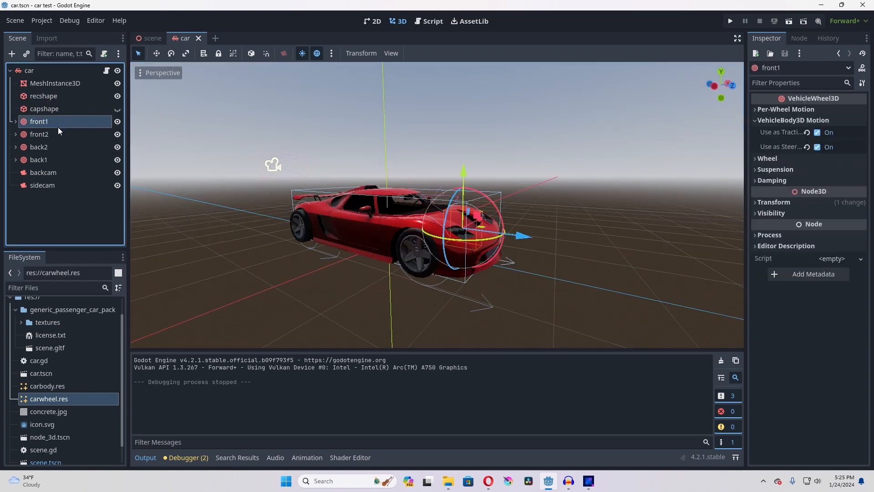
pyautogui.click(38, 160)
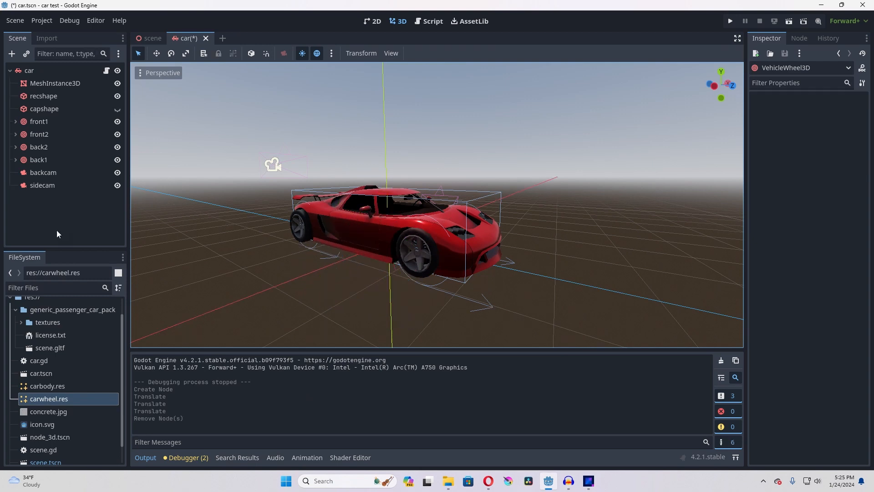
pyautogui.click(729, 22)
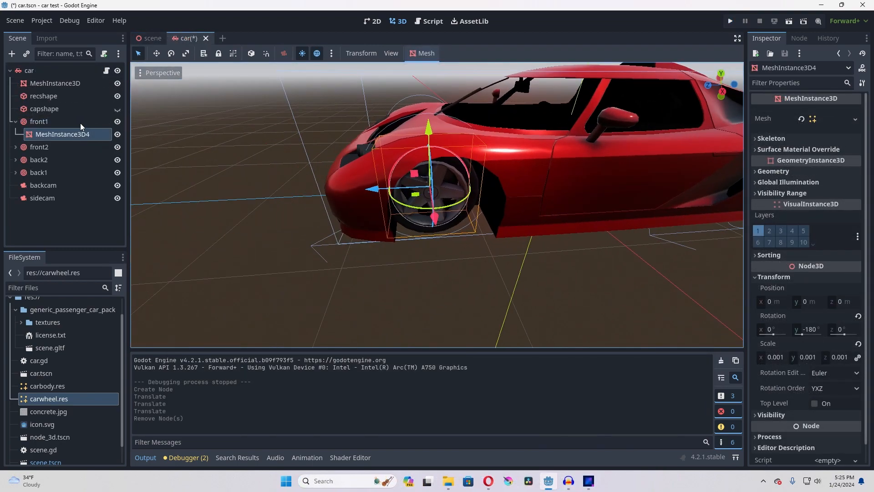
pyautogui.click(39, 121)
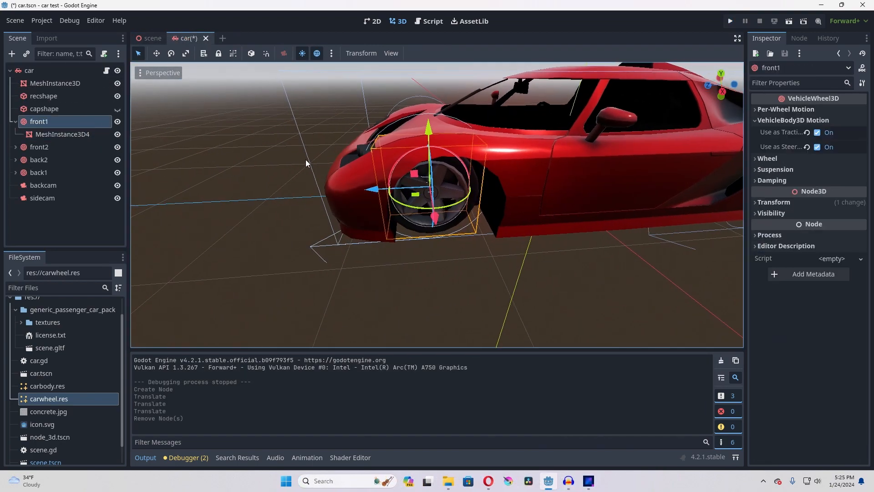
# Step: Compare the front2 and back1 traction/steering settings with line 25's steering code in car.gd
pyautogui.click(432, 22)
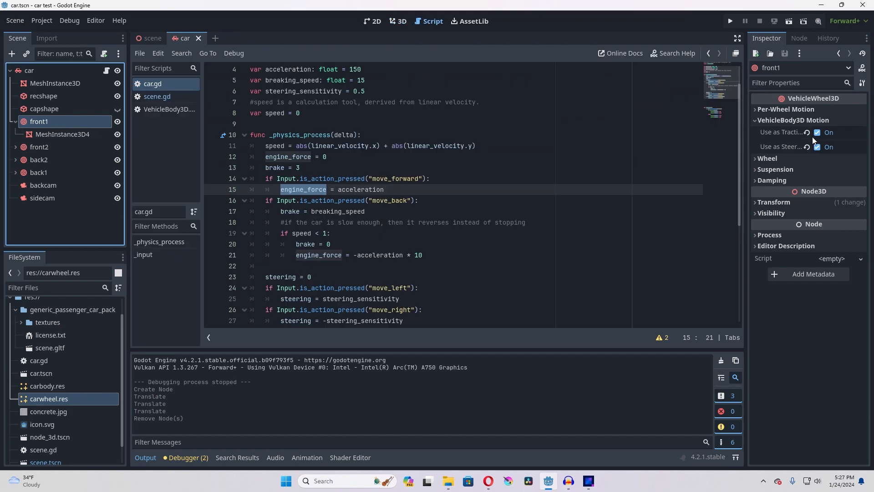
pyautogui.moveTo(786, 132)
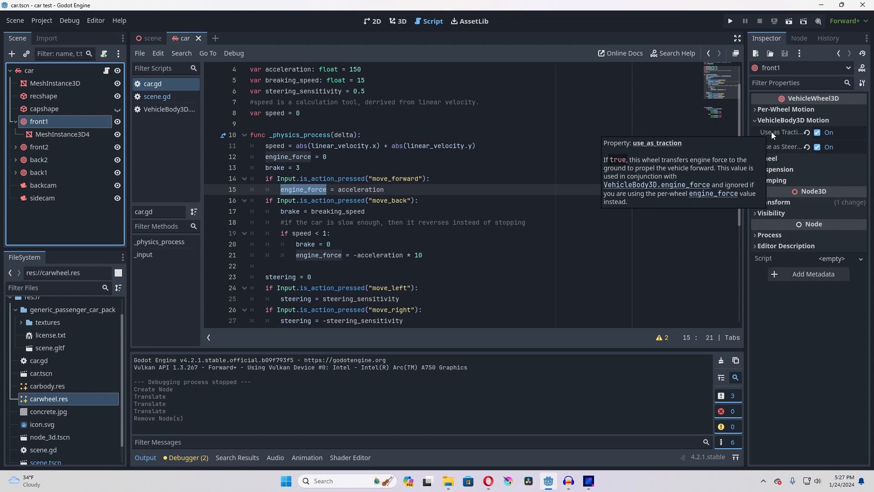
pyautogui.moveTo(772, 136)
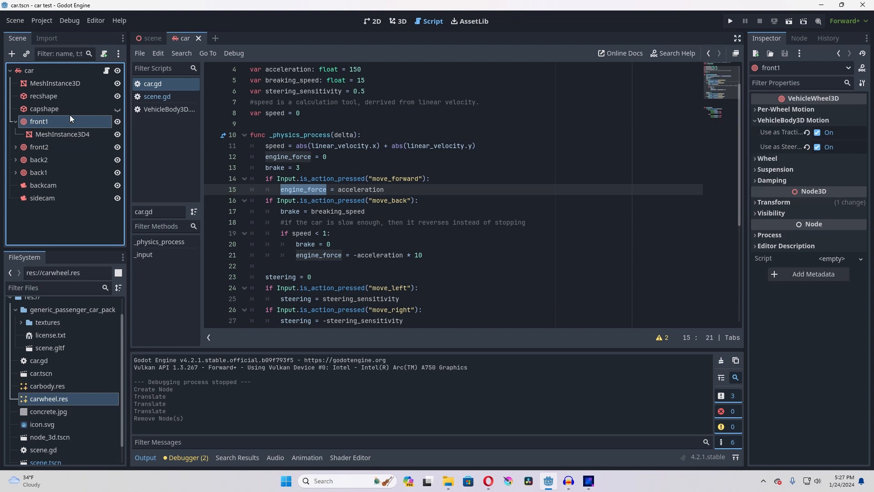
pyautogui.click(39, 146)
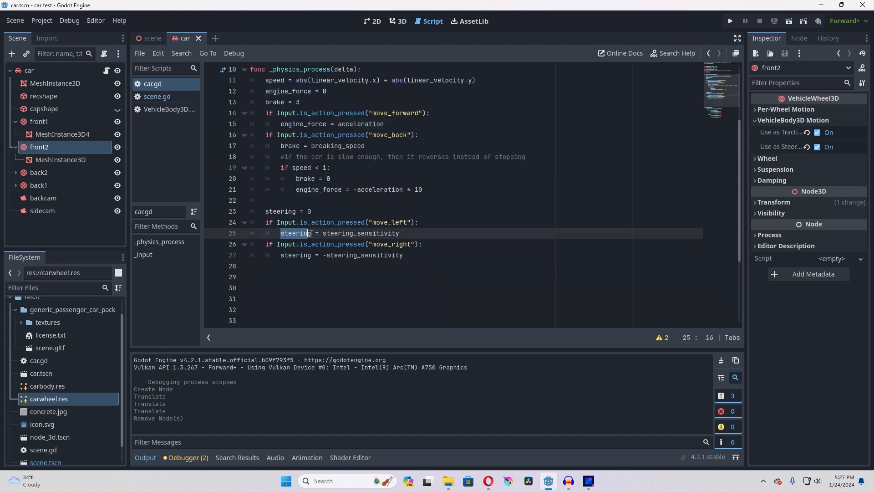
pyautogui.click(322, 233)
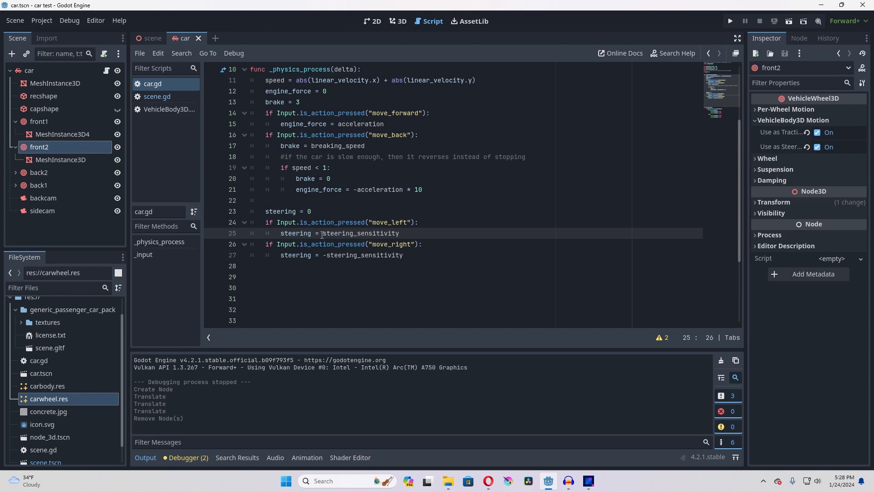
pyautogui.doubleClick(295, 233)
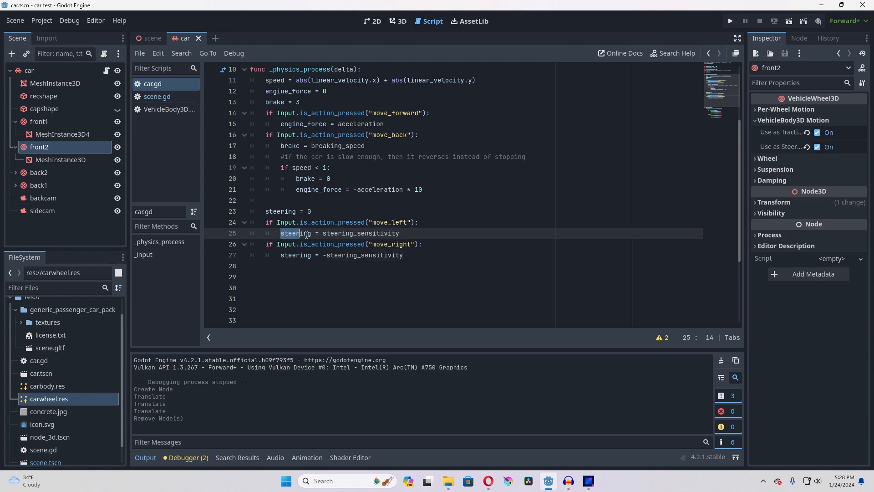
pyautogui.click(38, 186)
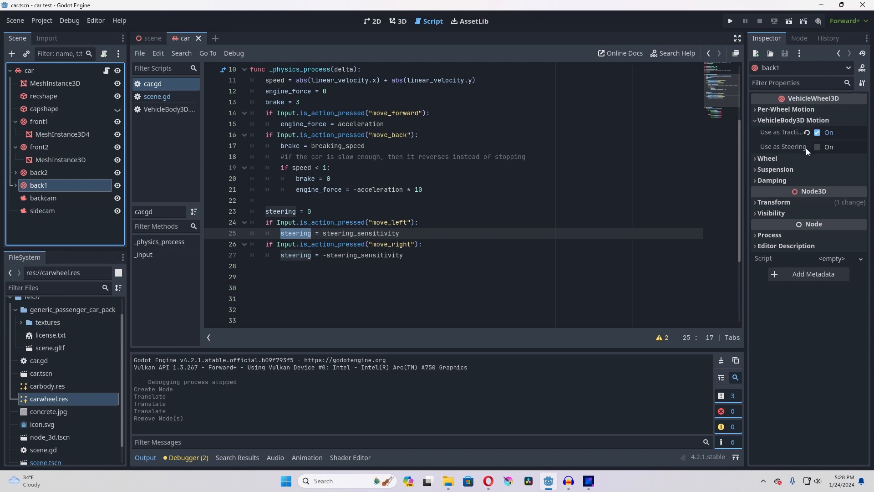
pyautogui.click(39, 172)
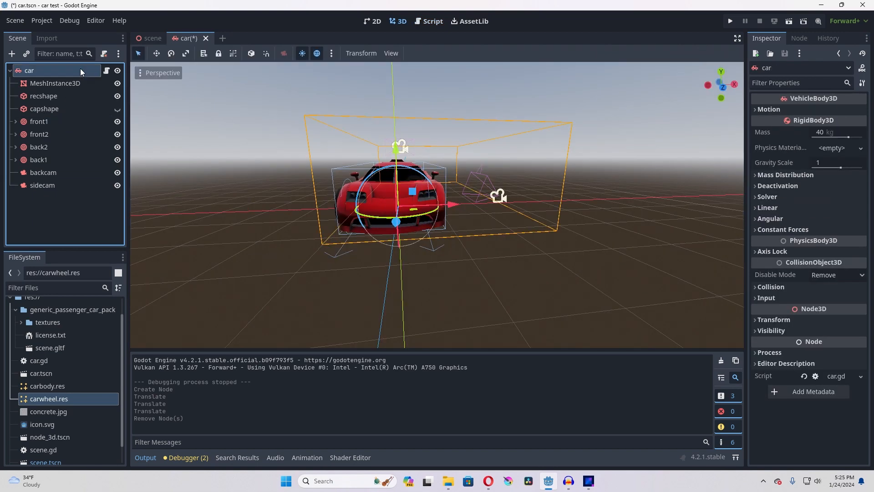
# Step: In car.gd, keep acceleration at 150 and change breaking_speed from 150 to 15
pyautogui.click(432, 22)
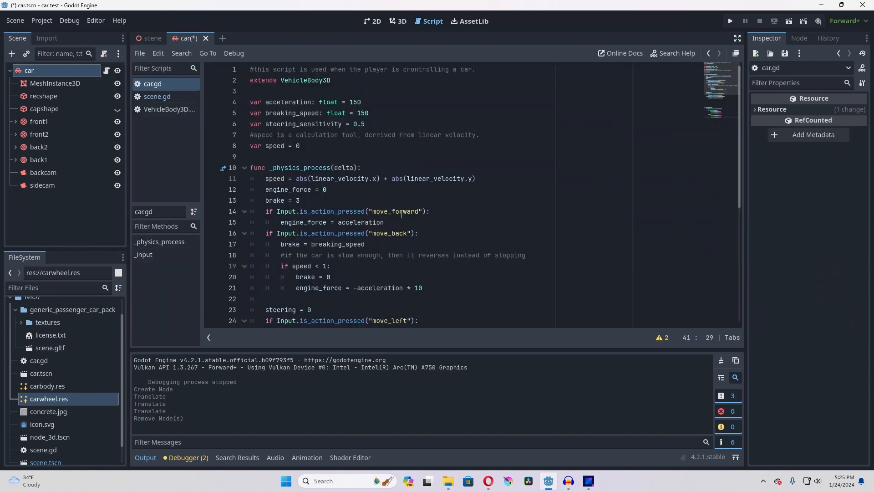
pyautogui.scroll(-3)
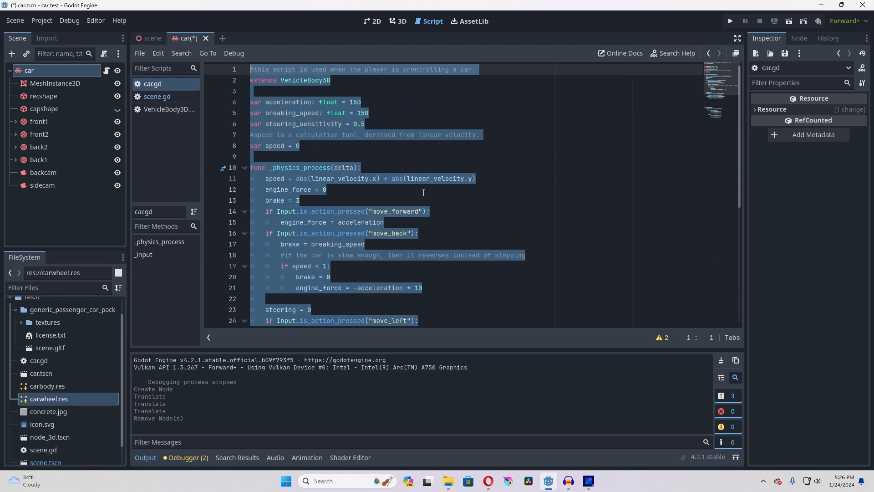
pyautogui.click(427, 189)
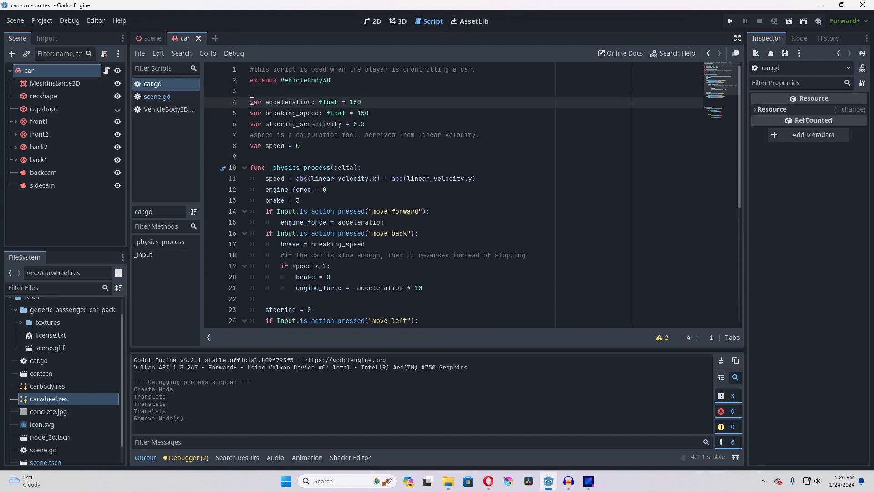
pyautogui.click(369, 112)
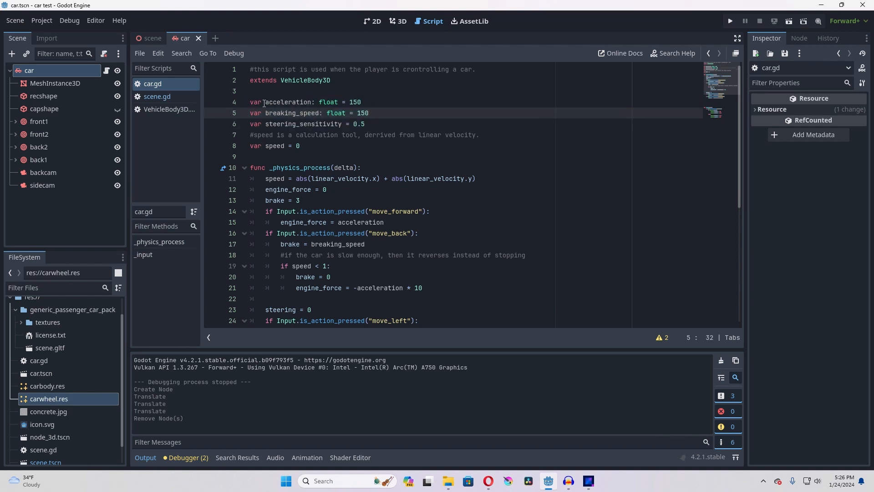
pyautogui.click(268, 102)
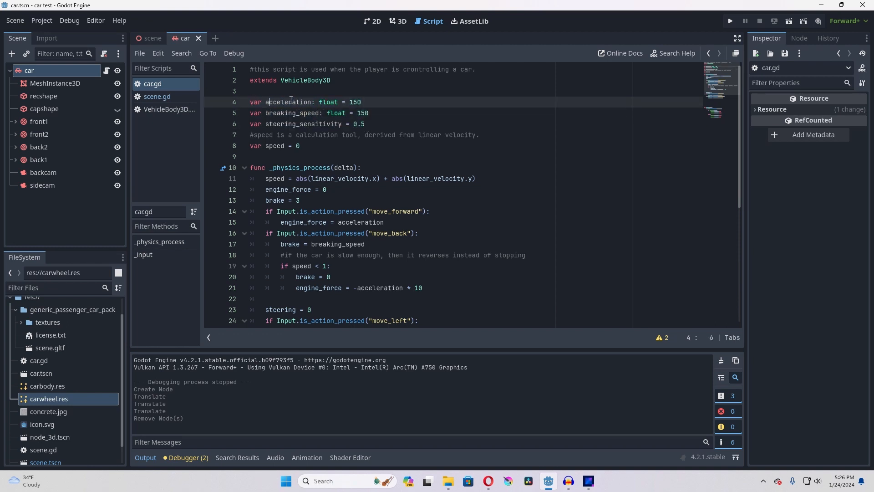
pyautogui.click(360, 102)
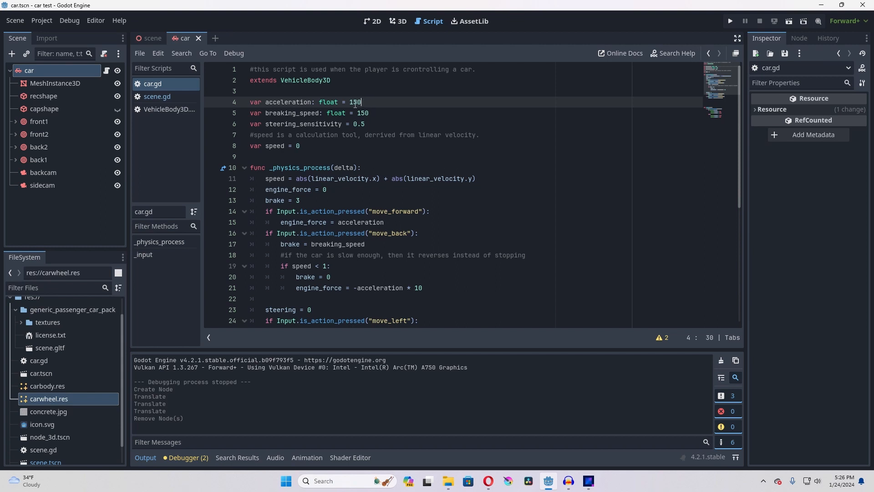
pyautogui.doubleClick(355, 102)
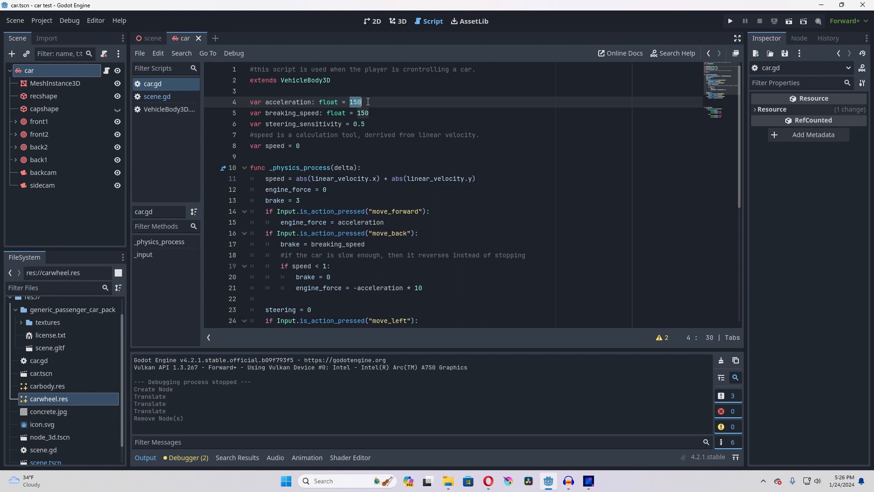
pyautogui.click(361, 112)
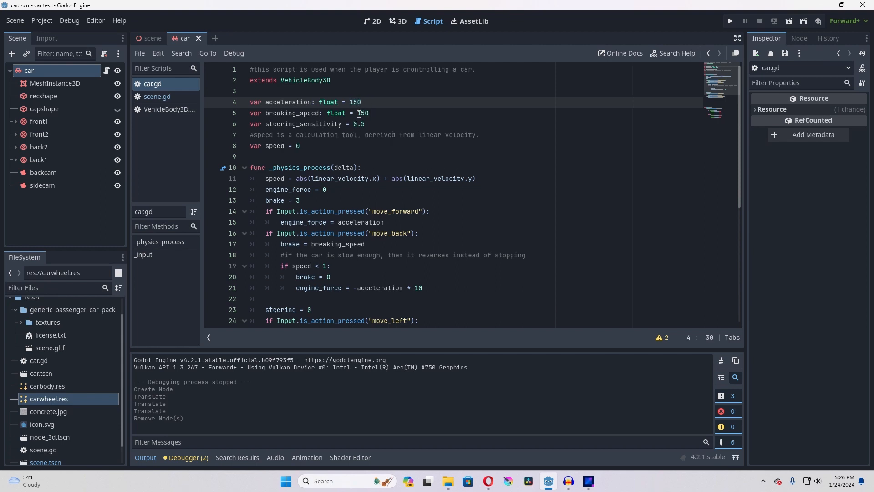
pyautogui.click(370, 112)
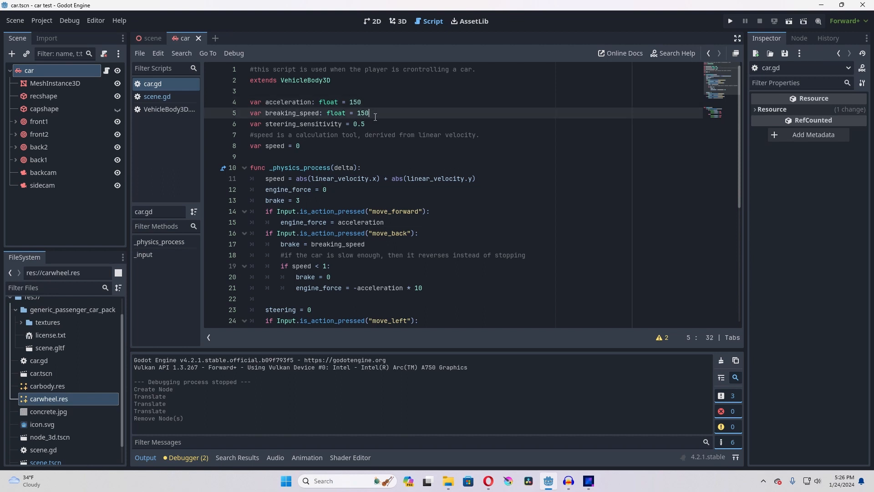
pyautogui.press('Backspace')
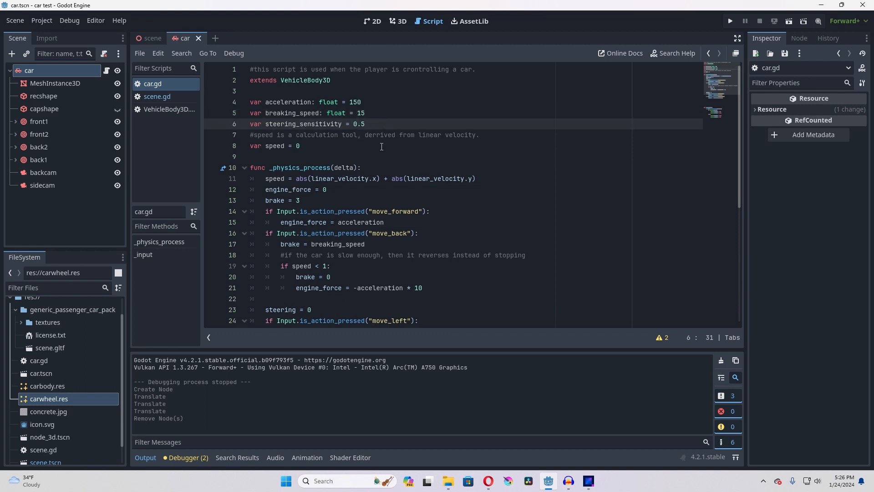
pyautogui.moveTo(320, 156)
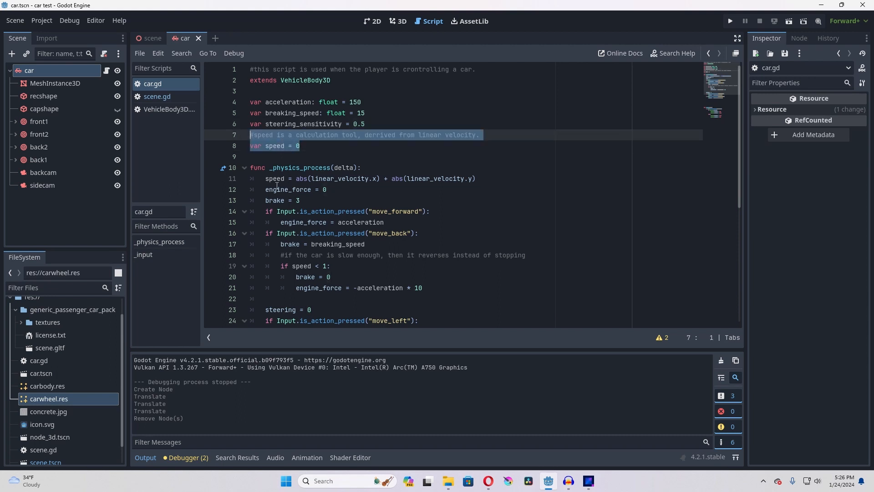
pyautogui.scroll(-3)
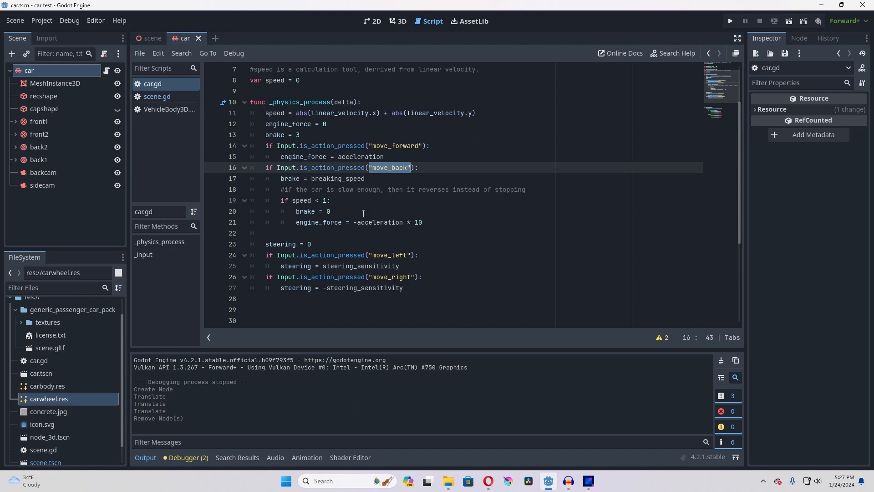
pyautogui.doubleClick(338, 179)
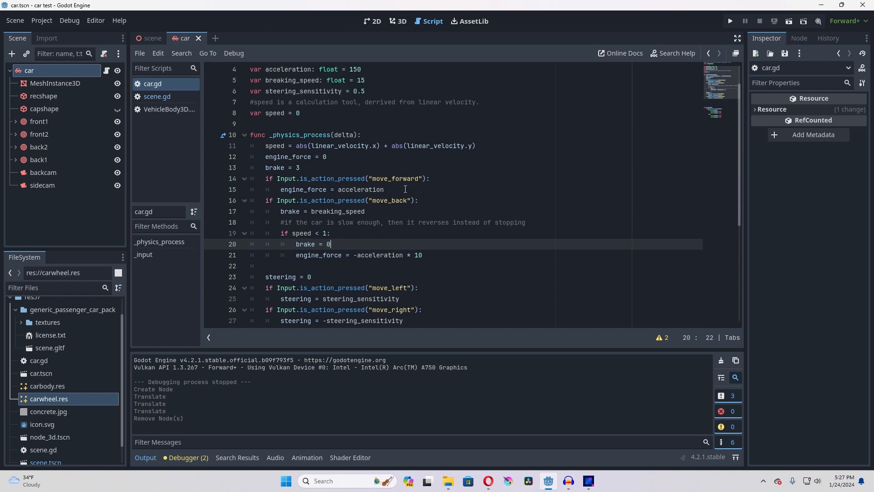
pyautogui.doubleClick(298, 189)
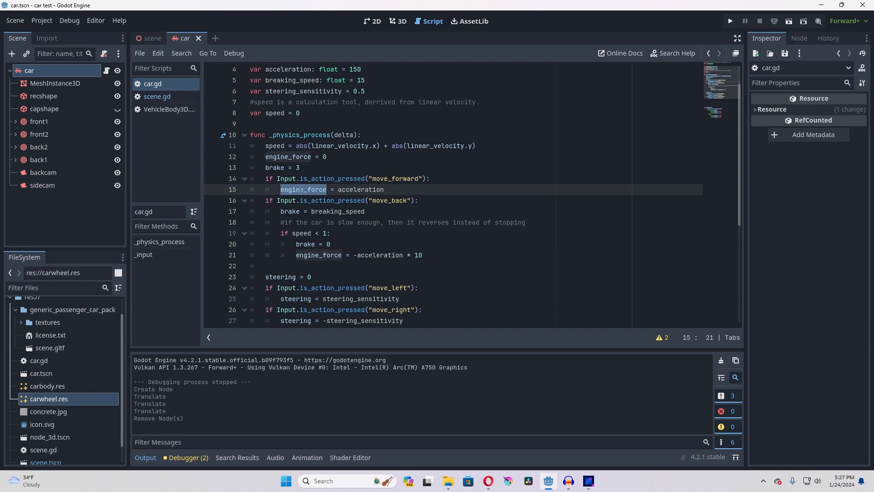
pyautogui.scroll(3)
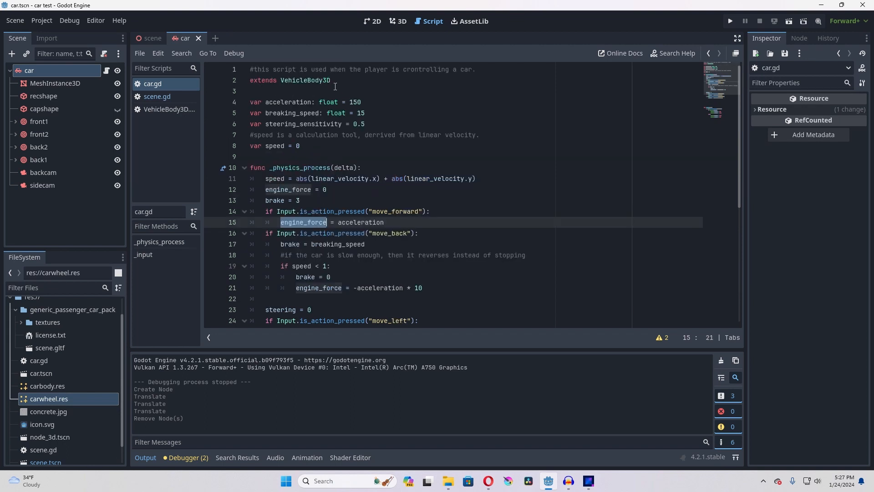
pyautogui.scroll(-3)
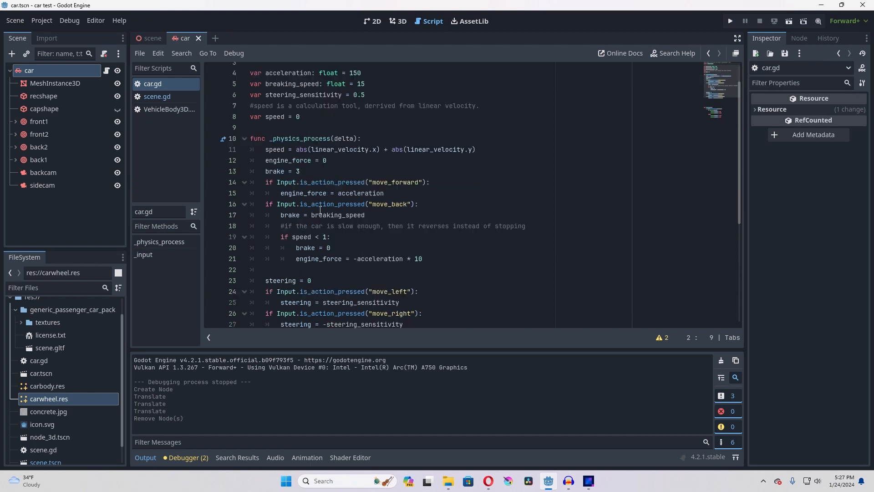
# Step: Check the front2, back1 and back2 wheel settings, then run and stop a test drive
pyautogui.click(39, 134)
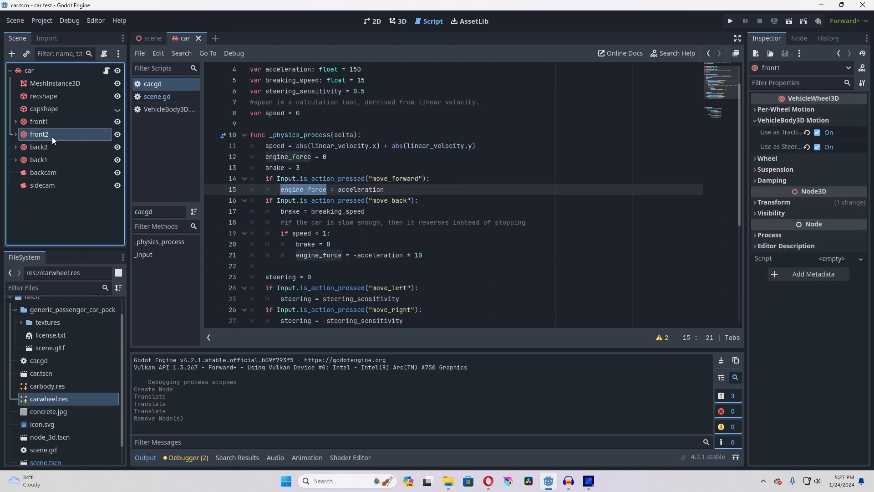
pyautogui.click(39, 172)
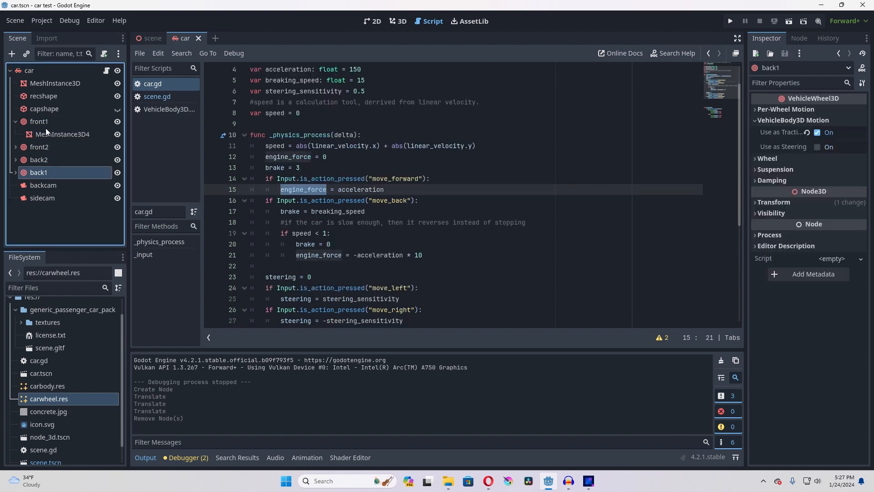
pyautogui.click(729, 20)
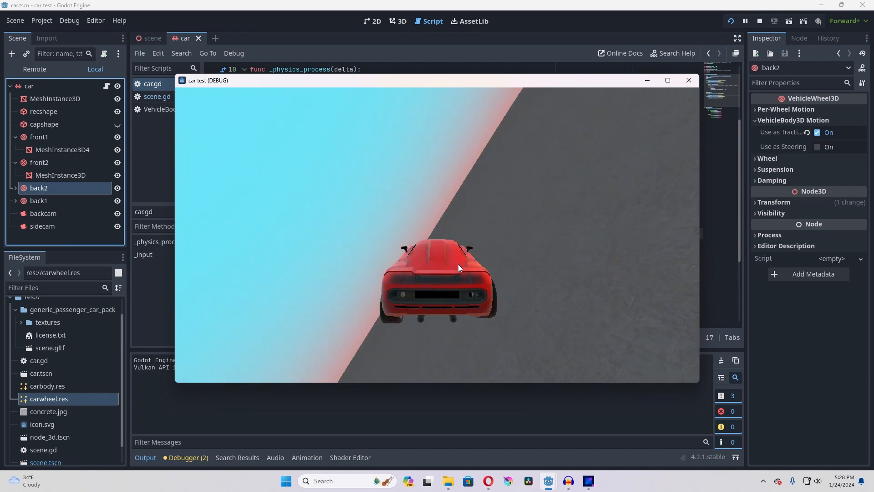
pyautogui.click(743, 20)
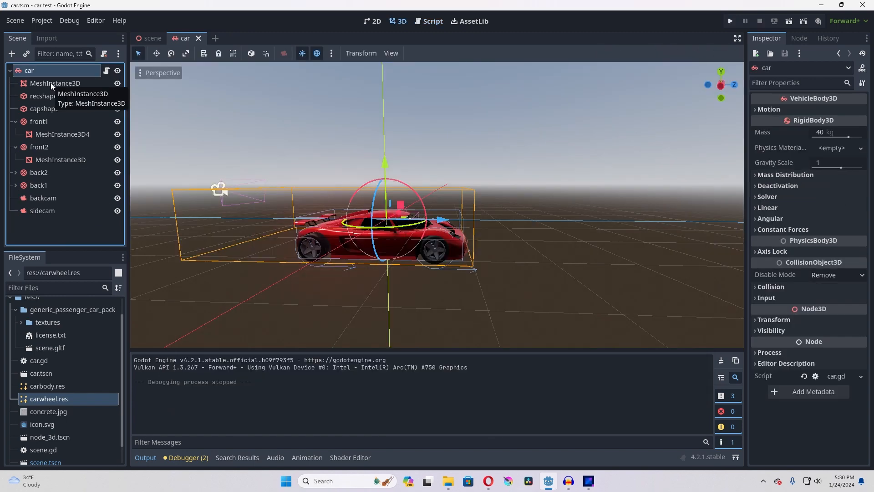
# Step: Raise all of car's child nodes along the Y axis and run the scene again
pyautogui.click(54, 83)
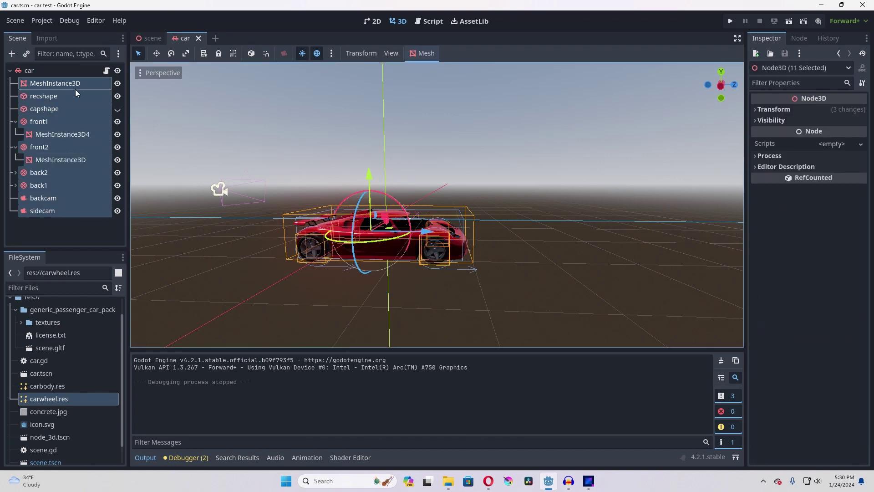
pyautogui.moveTo(369, 178)
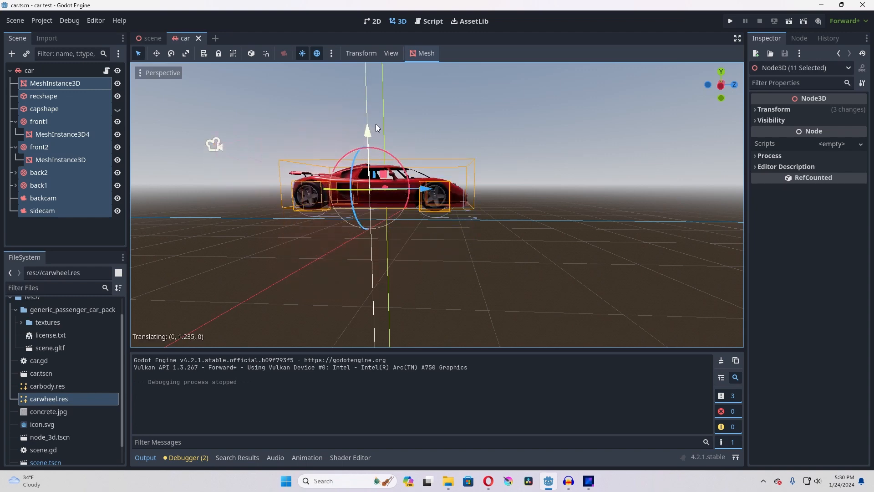
pyautogui.moveTo(367, 129); pyautogui.dragTo(367, 190)
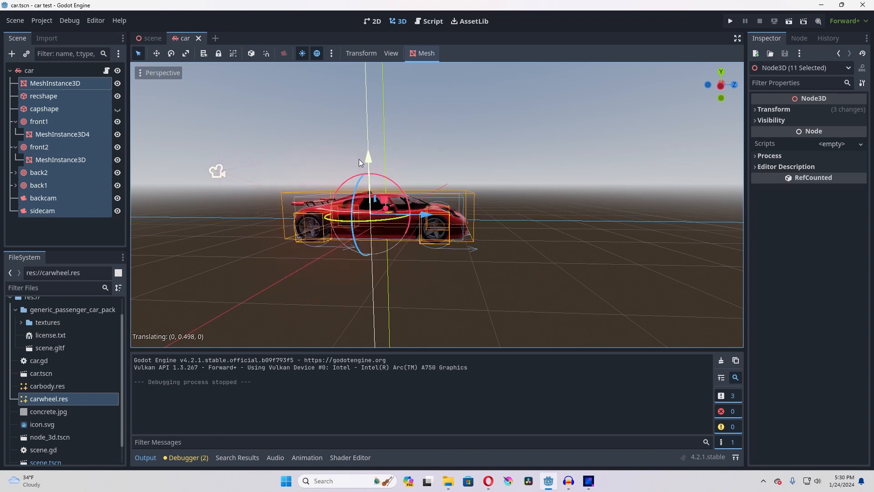
pyautogui.click(728, 21)
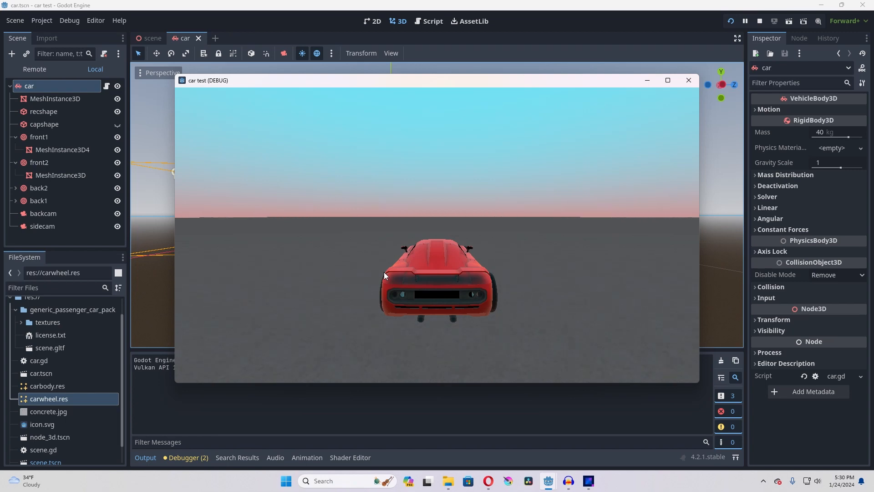
pyautogui.moveTo(658, 138)
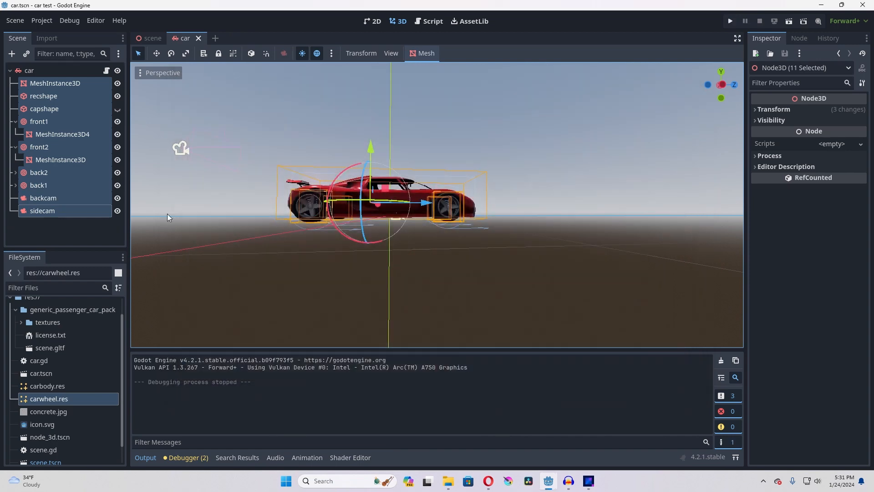
# Step: Disable the recshape box collision, enable the capshape capsule collision, and run the scene
pyautogui.click(44, 108)
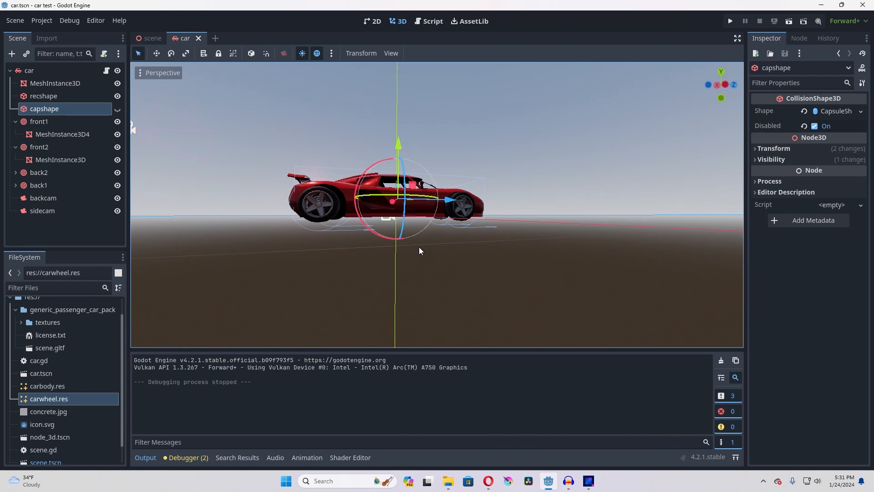
pyautogui.click(44, 96)
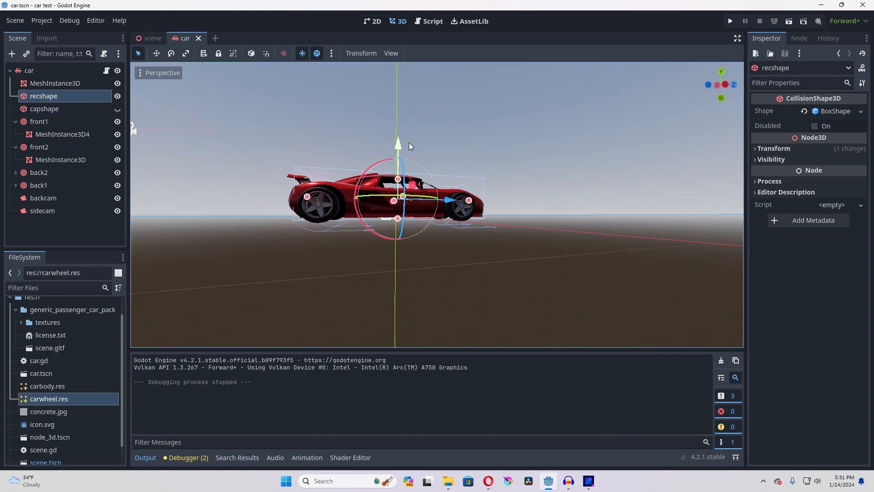
pyautogui.click(814, 126)
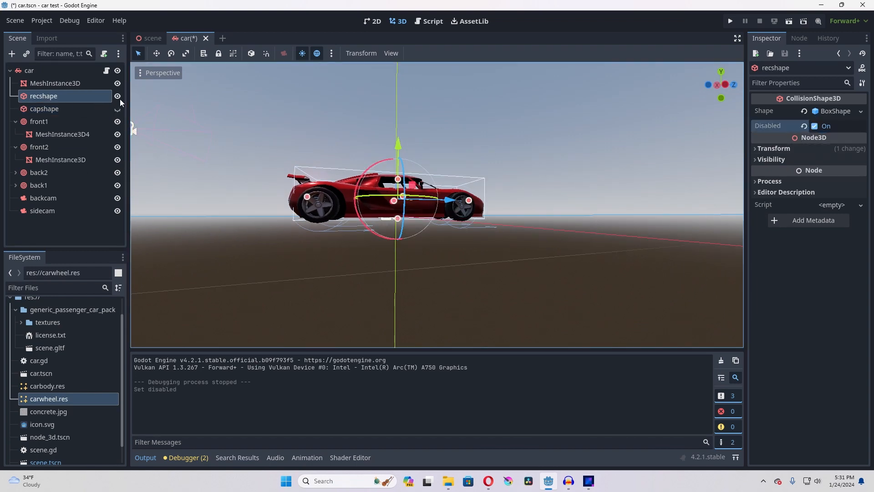
pyautogui.click(44, 108)
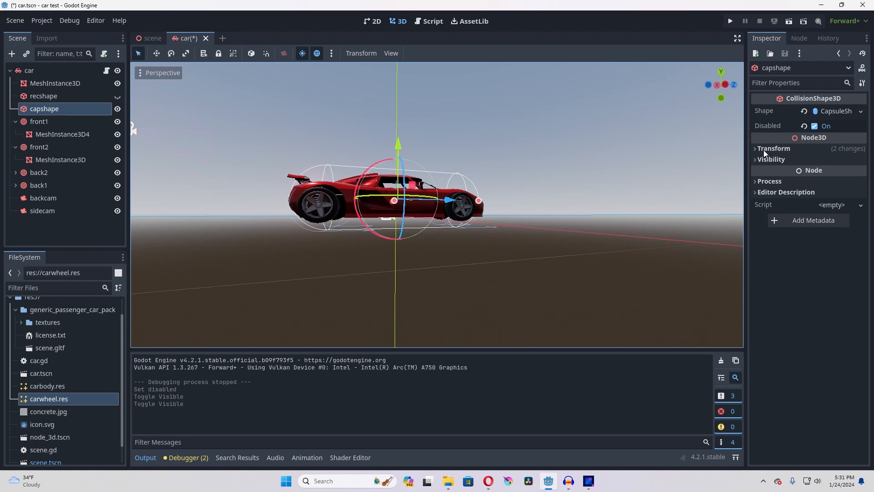
pyautogui.click(729, 20)
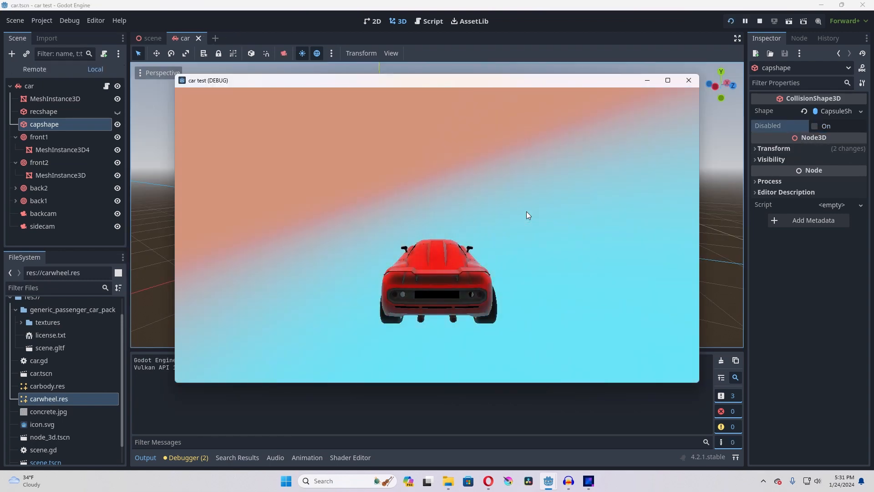